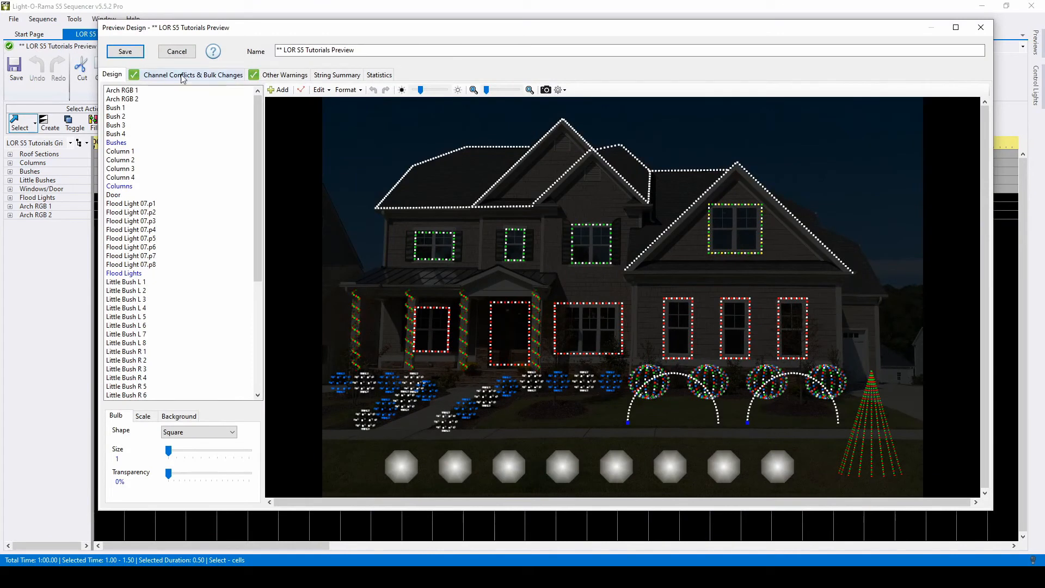
Start adding a new preview item and review the online props, S5 import and device methods.
click(111, 74)
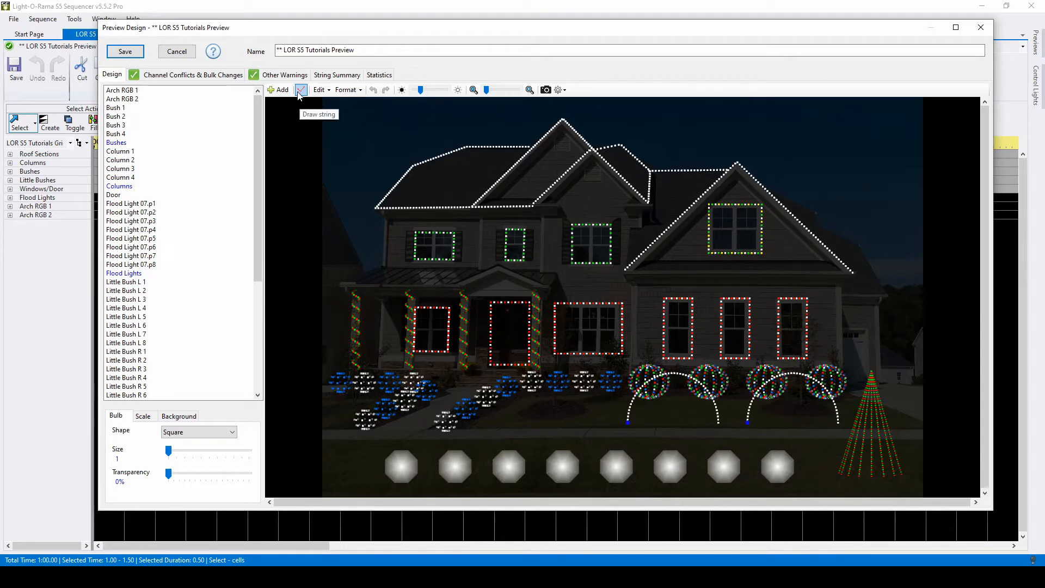
click(277, 90)
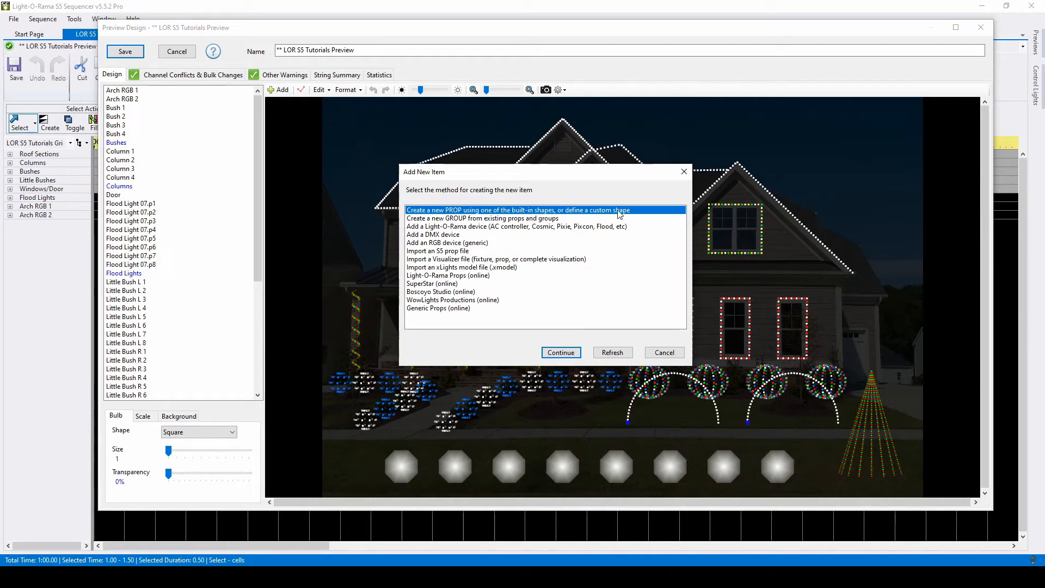
mouse_move(637, 215)
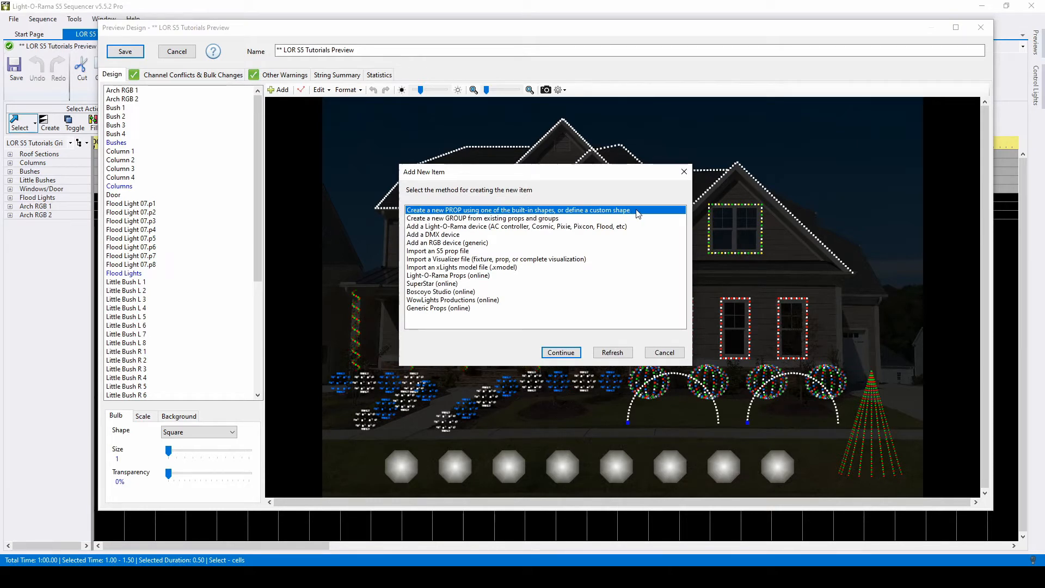
mouse_move(512, 268)
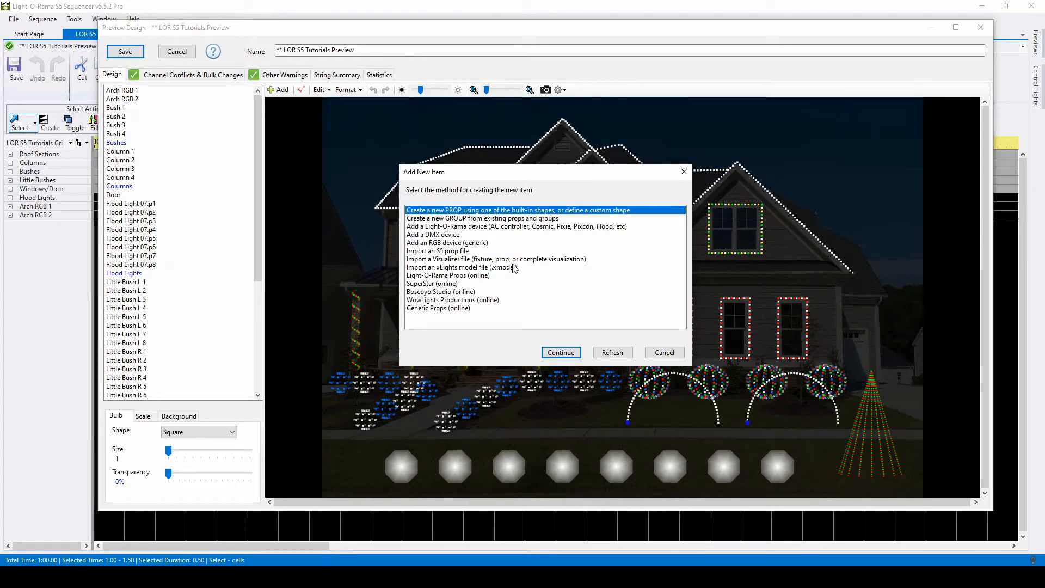
click(448, 276)
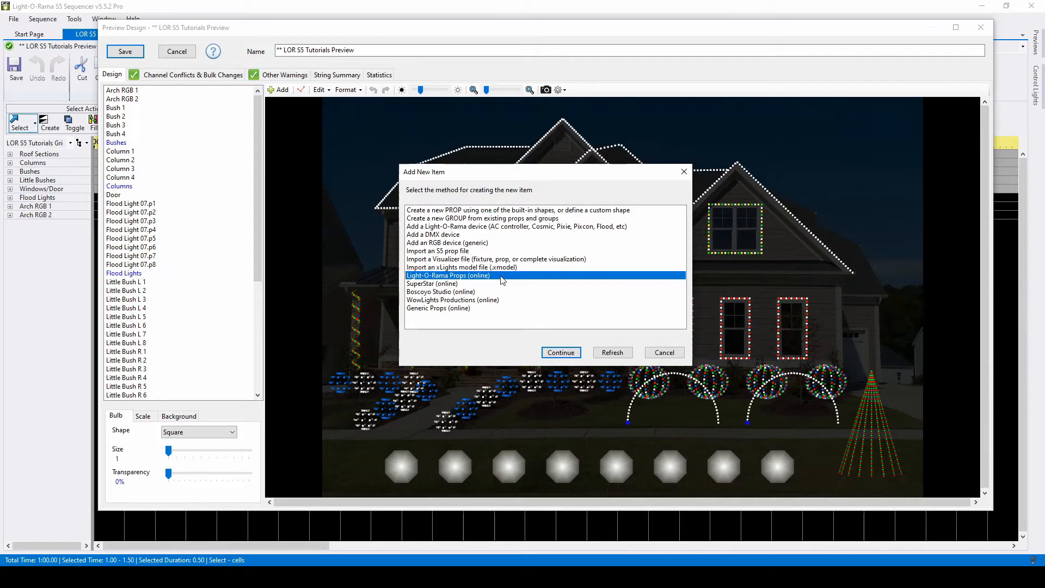
click(437, 251)
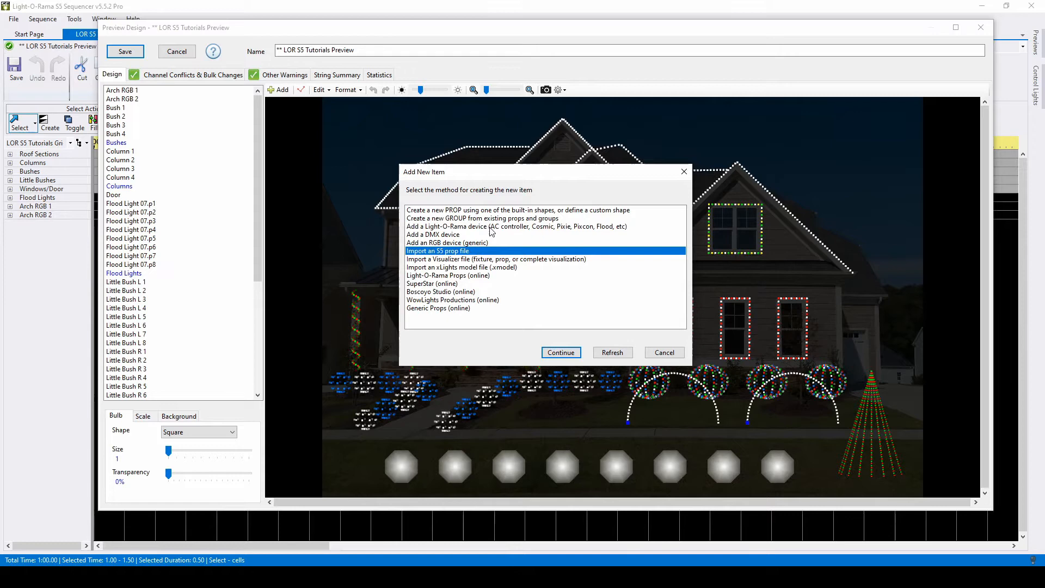
click(515, 226)
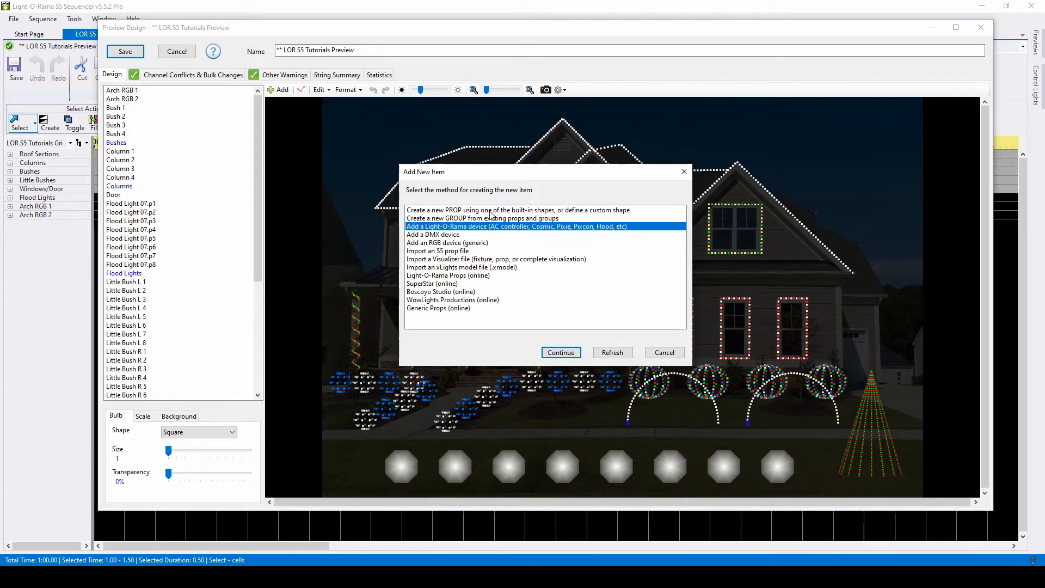
Create a new prop and begin naming it Mega Tree 2.
click(560, 351)
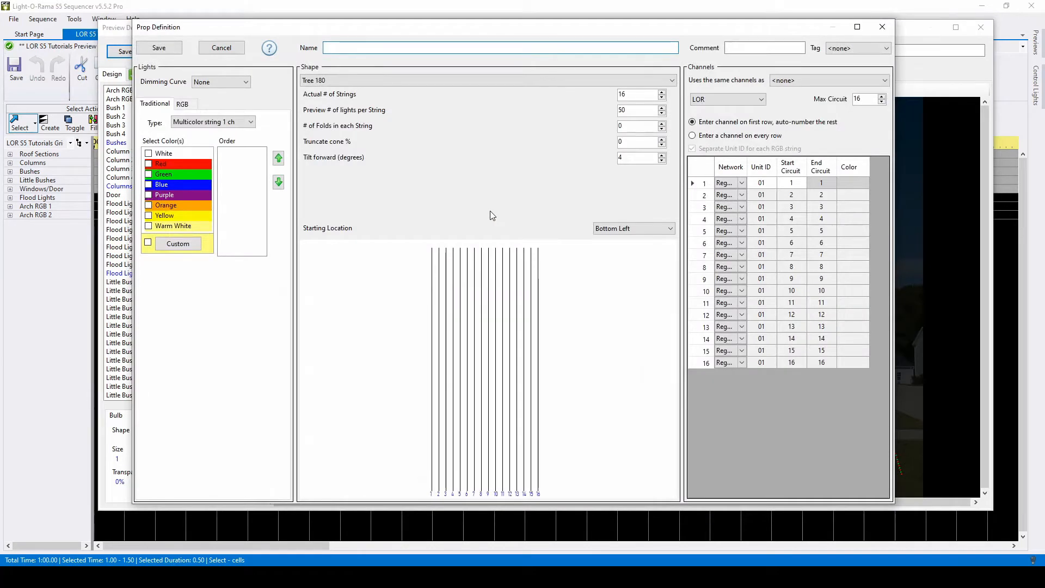
mouse_move(425, 177)
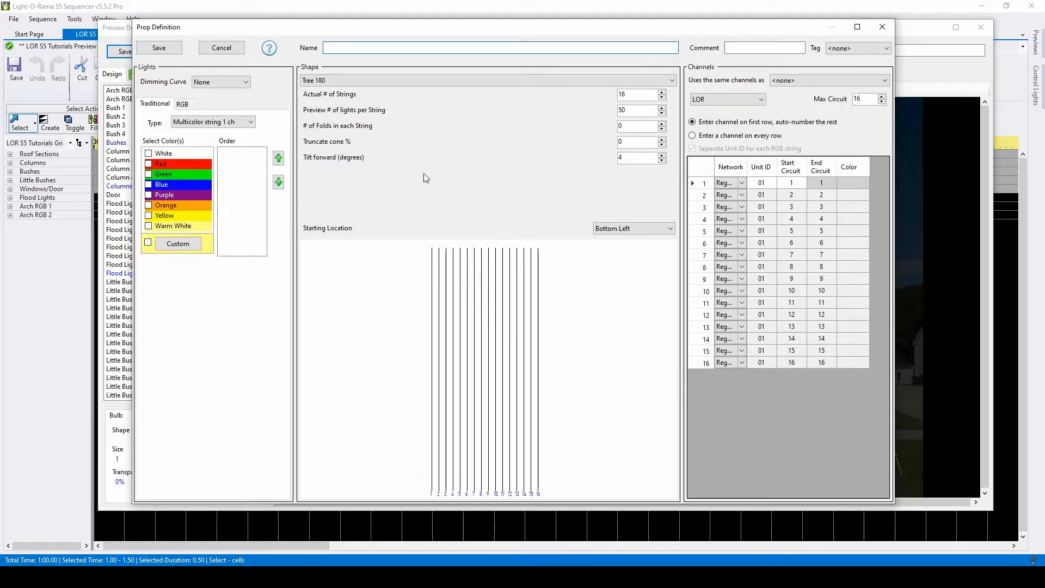
mouse_move(278, 132)
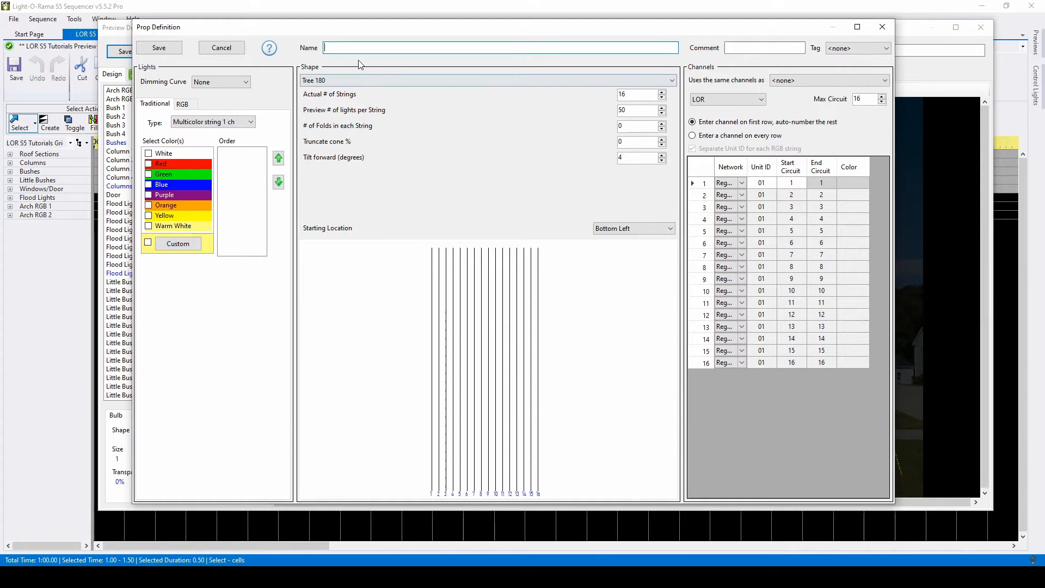
text(Mega Tree 2)
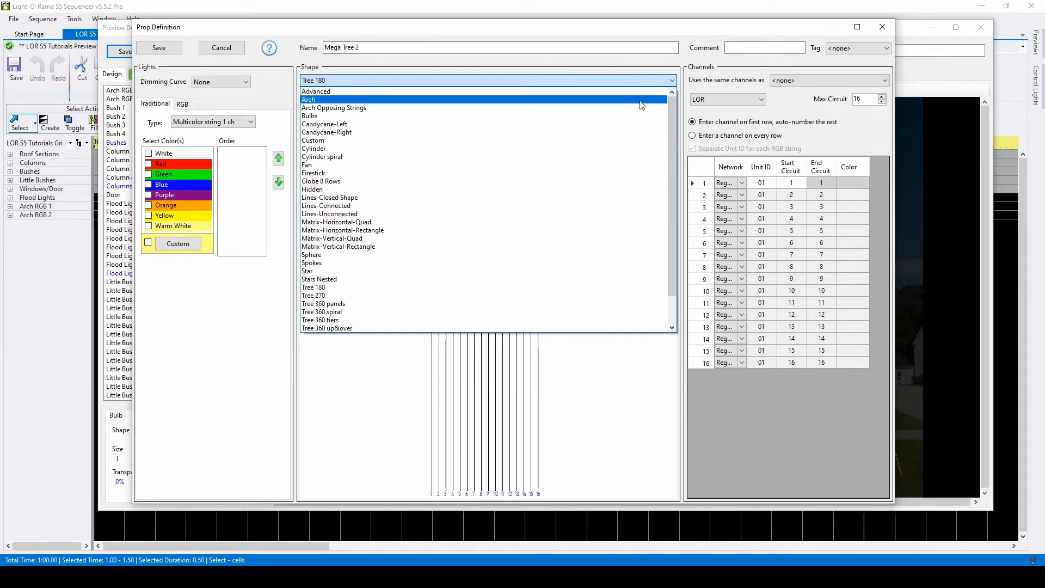
click(326, 132)
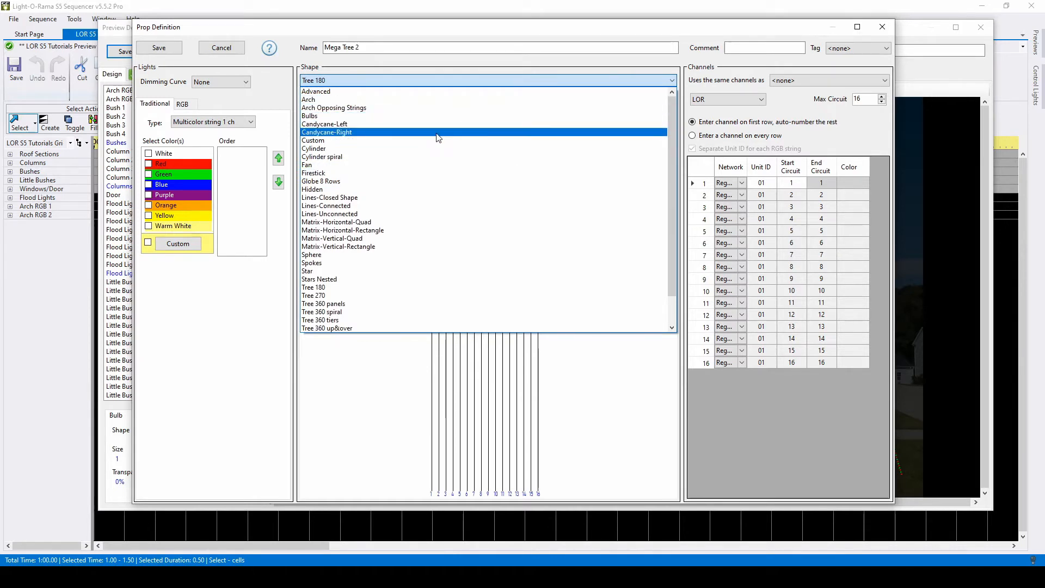
click(322, 157)
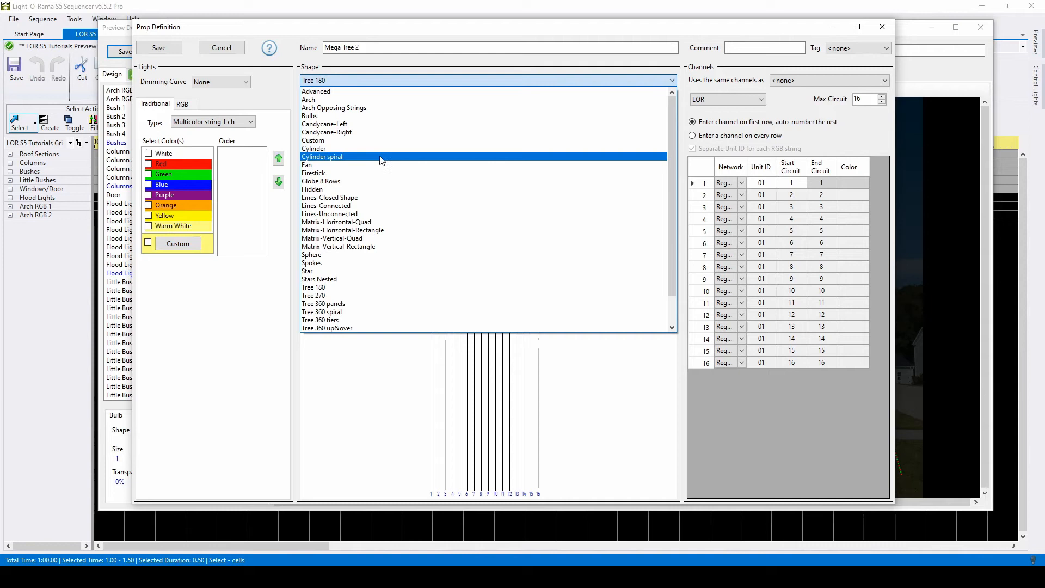
click(312, 255)
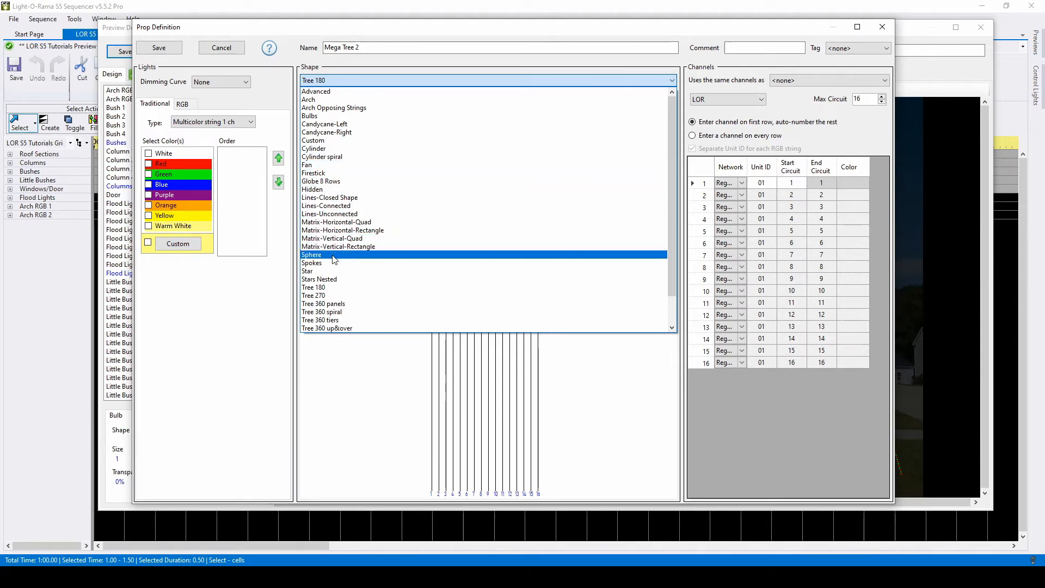
click(313, 286)
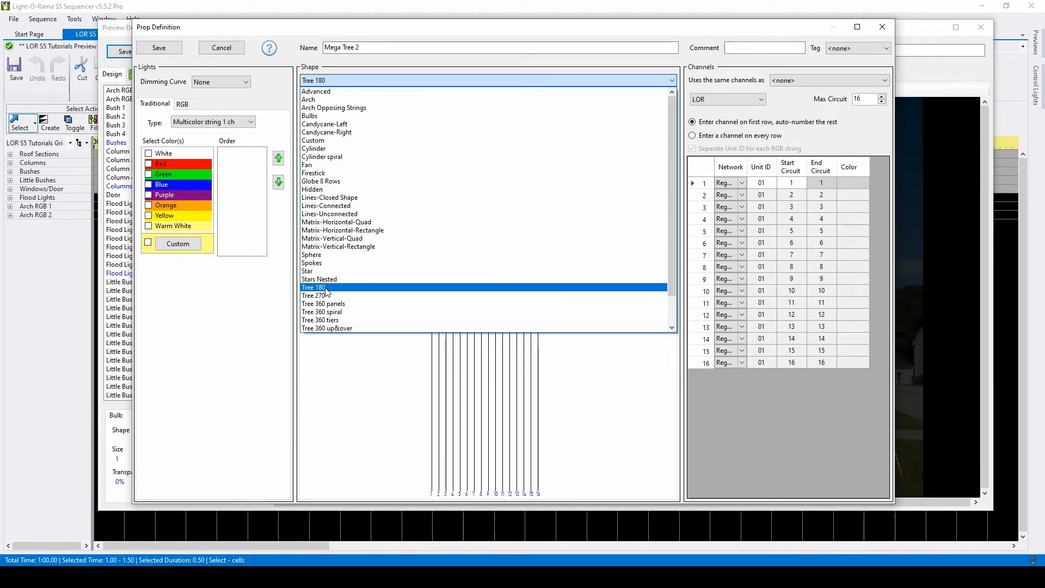
click(314, 288)
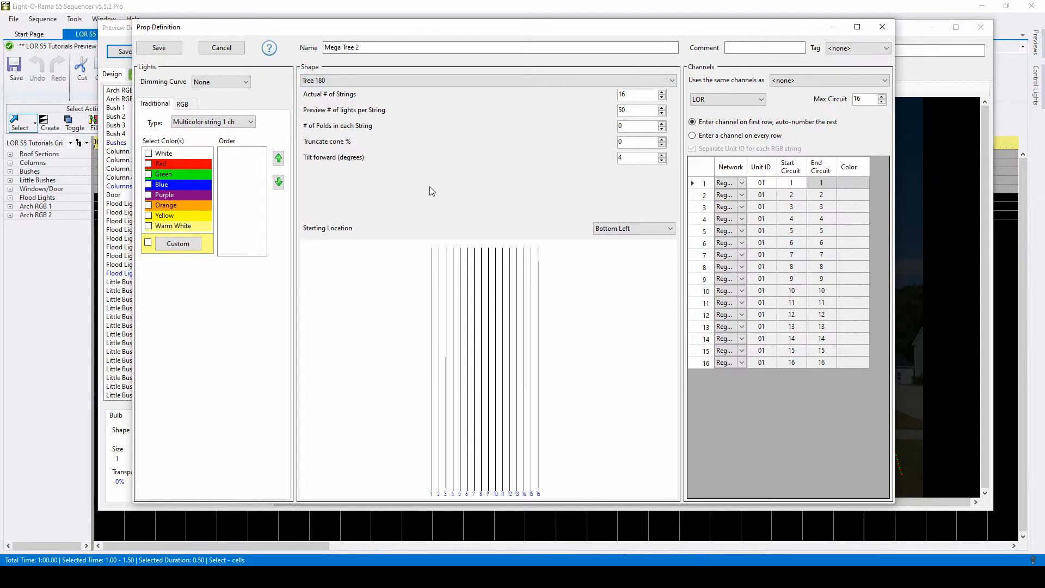
mouse_move(459, 177)
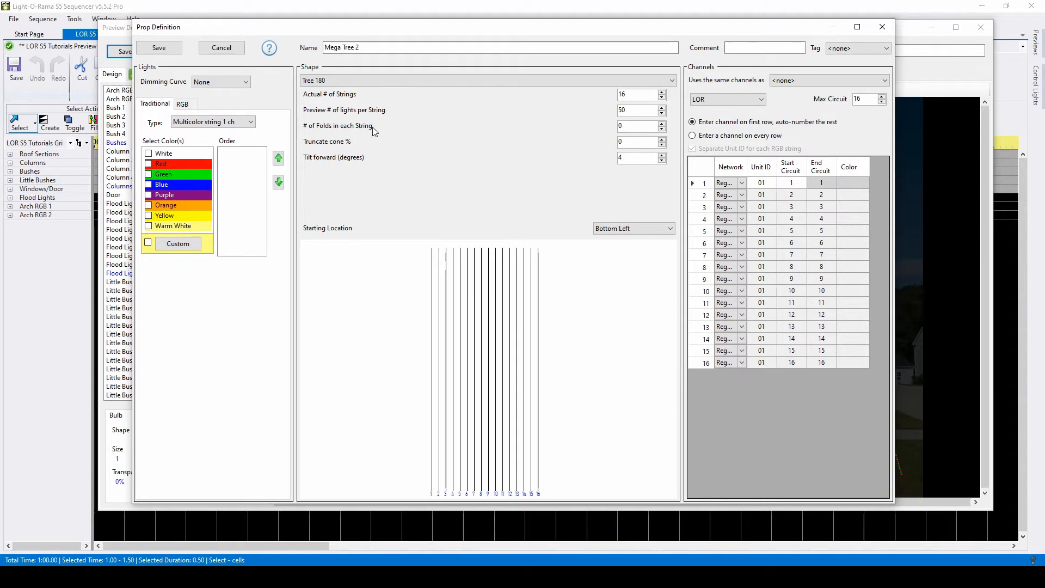
mouse_move(357, 145)
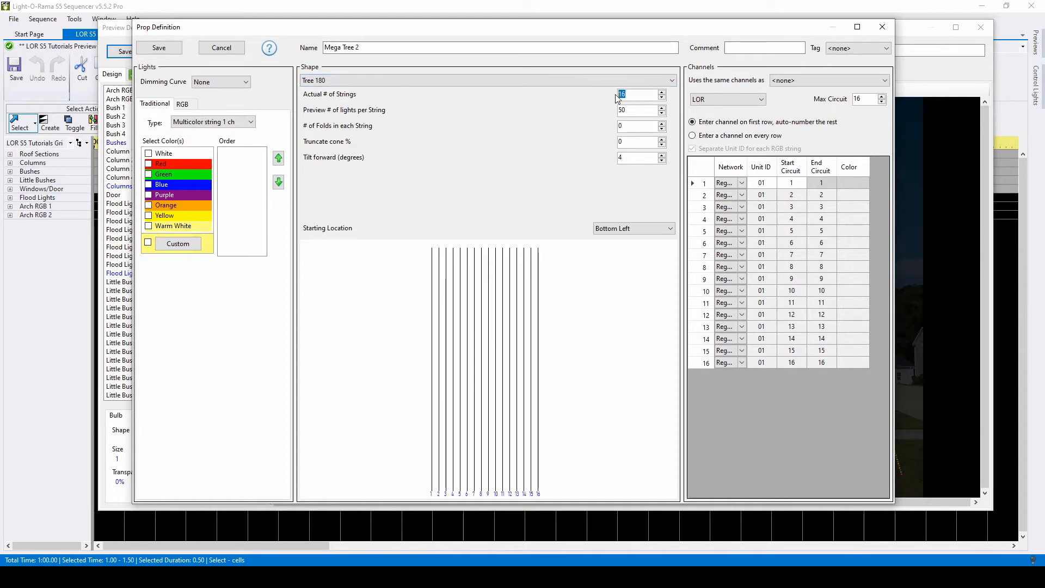
Set the tree to 8 strings and settle the folds per string at 1.
text(8)
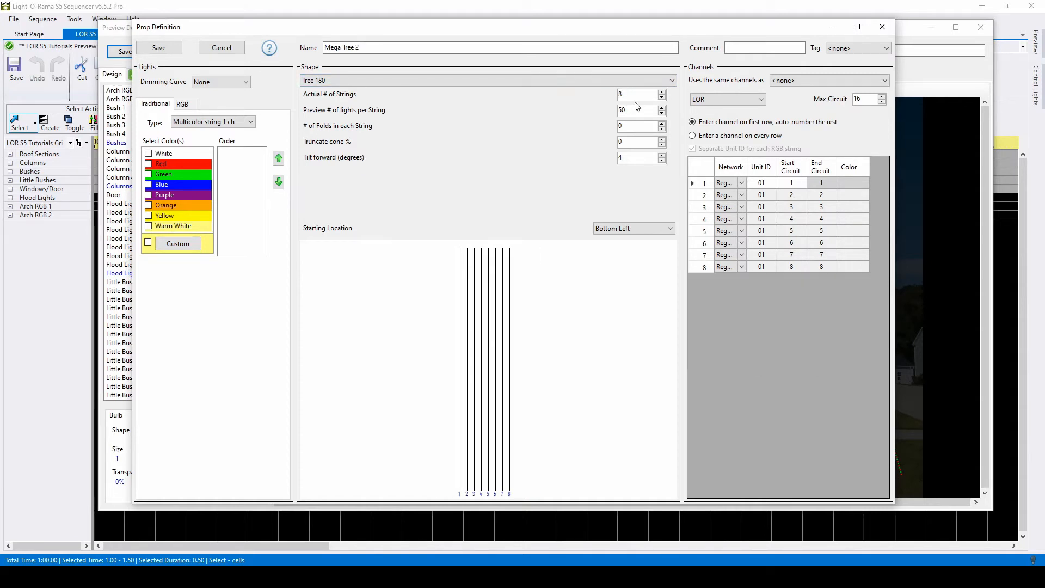
click(621, 110)
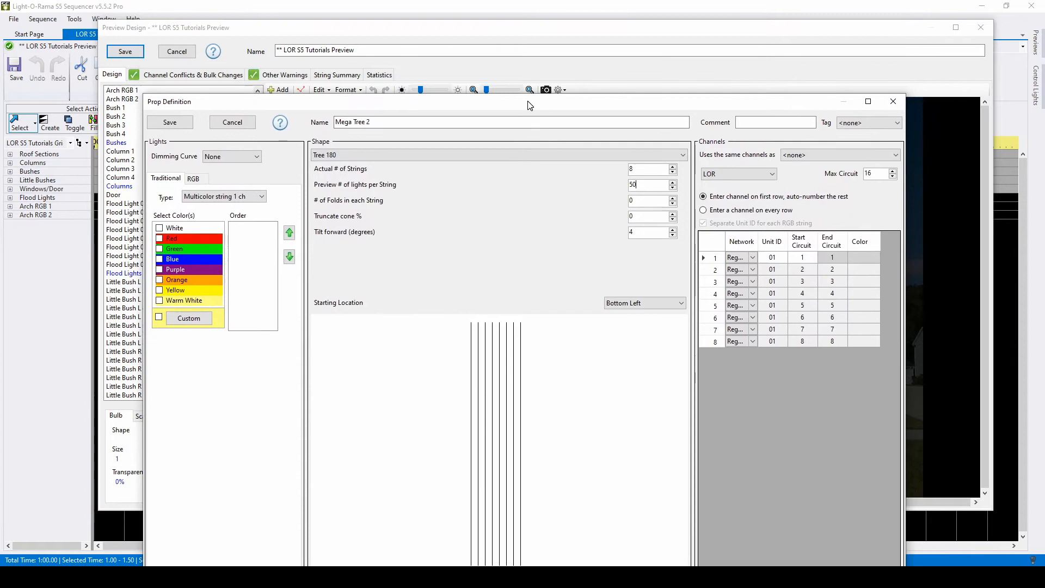
mouse_move(379, 78)
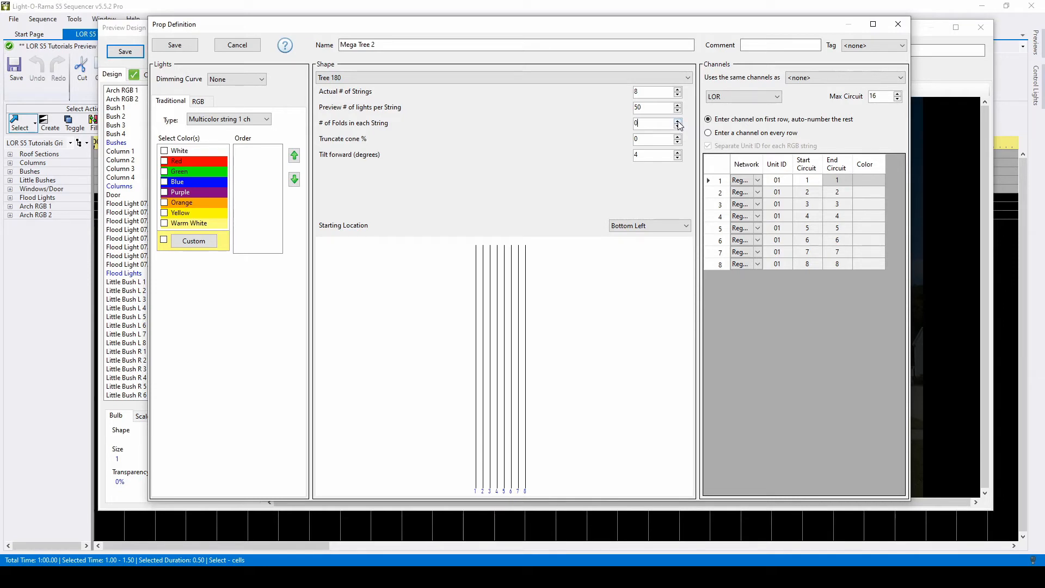
click(678, 120)
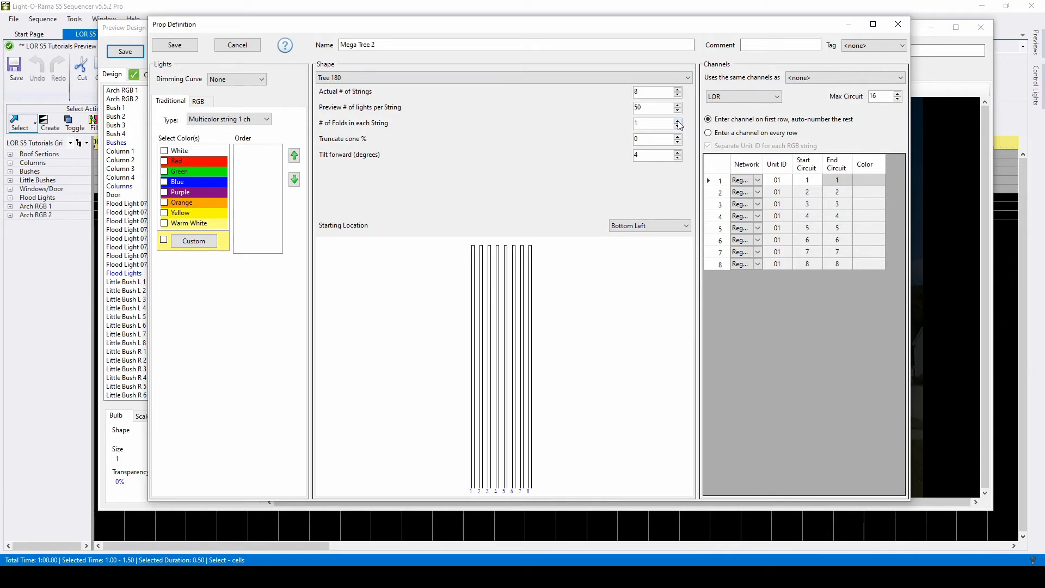
click(677, 121)
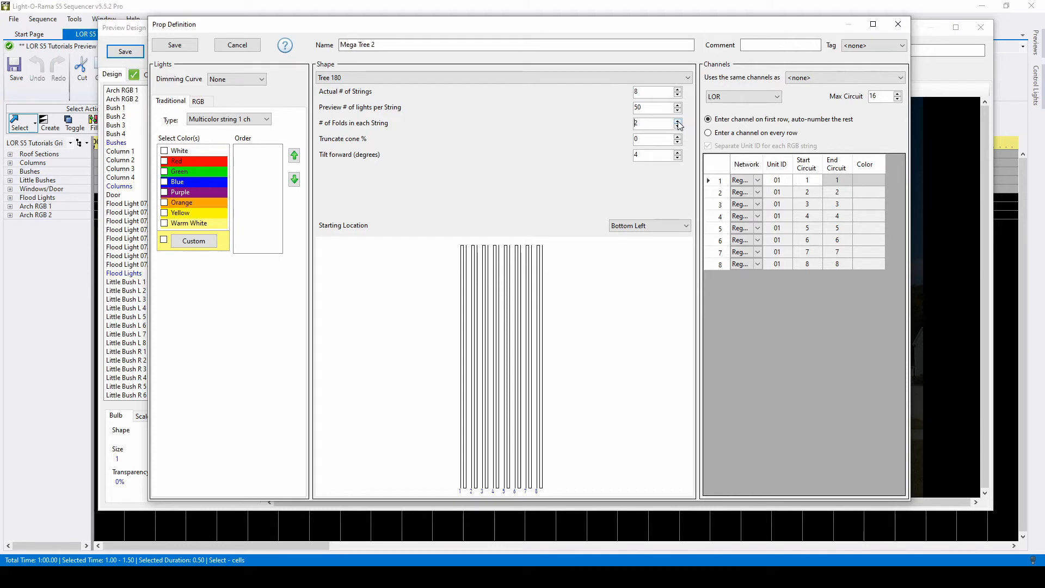
click(678, 126)
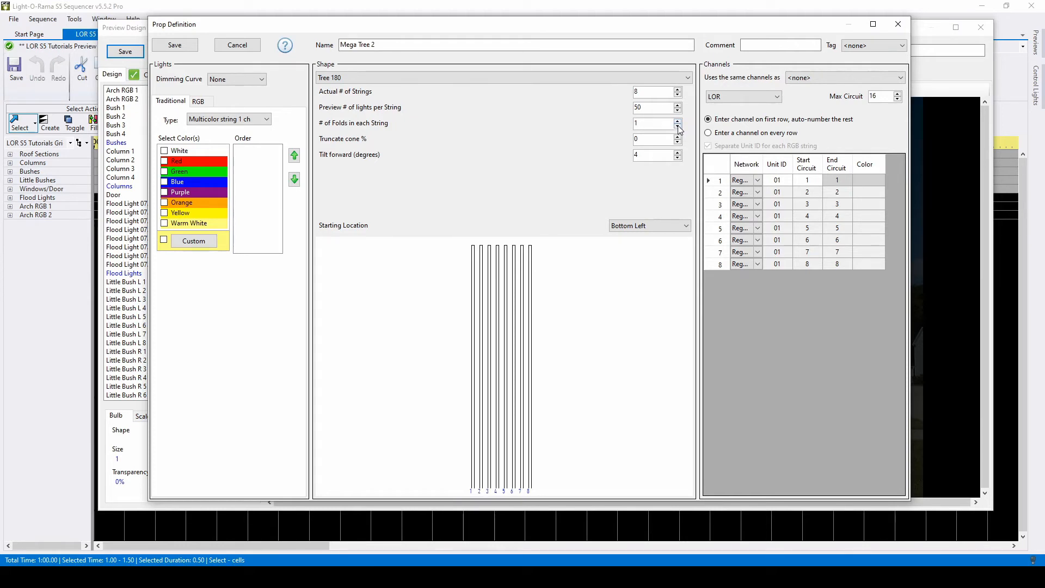
mouse_move(781, 186)
text(2)
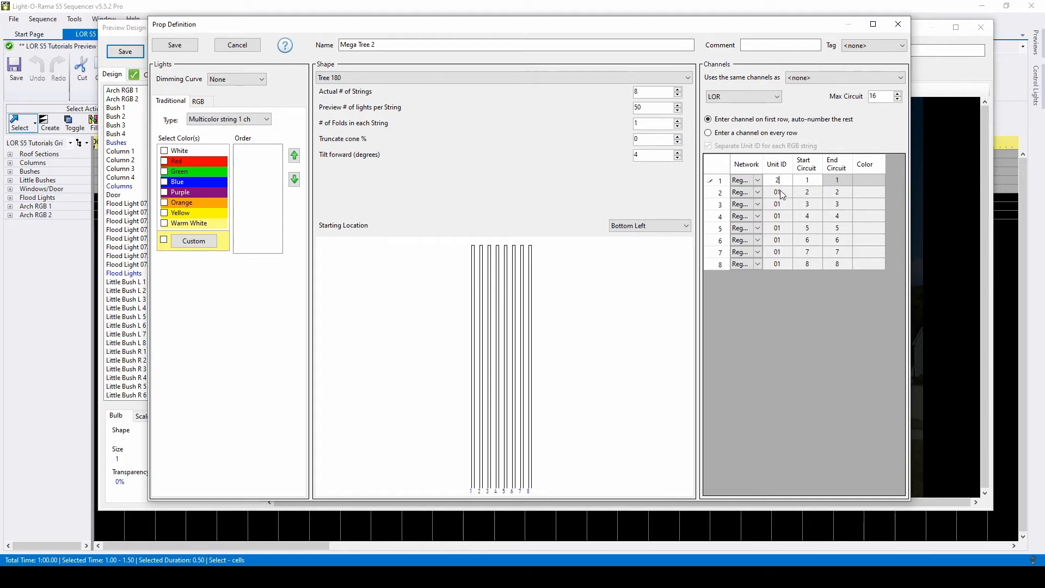
Assign unit 08 with a channel on every row, checking the start circuits string by string.
click(836, 179)
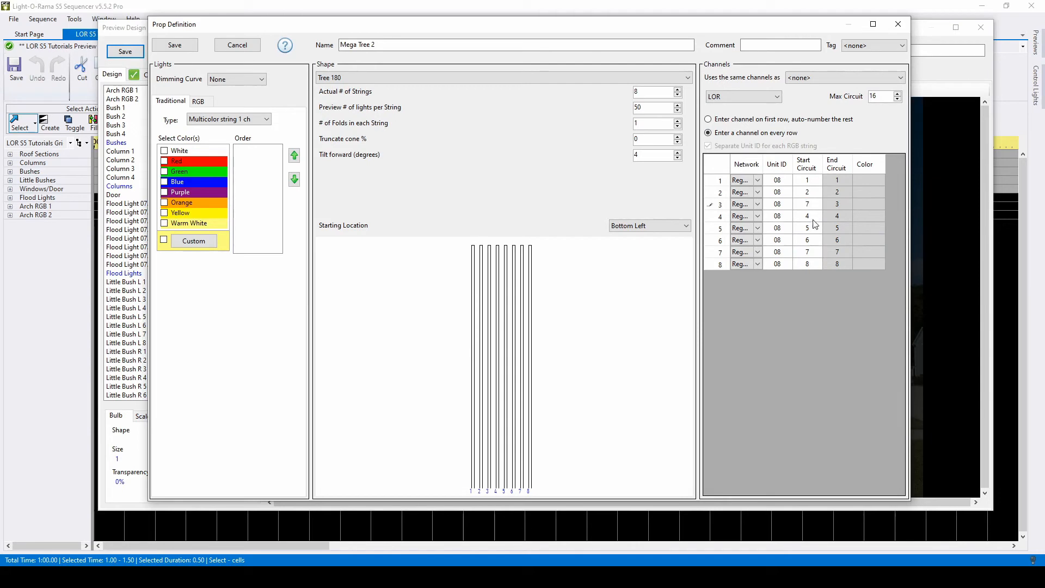
click(807, 204)
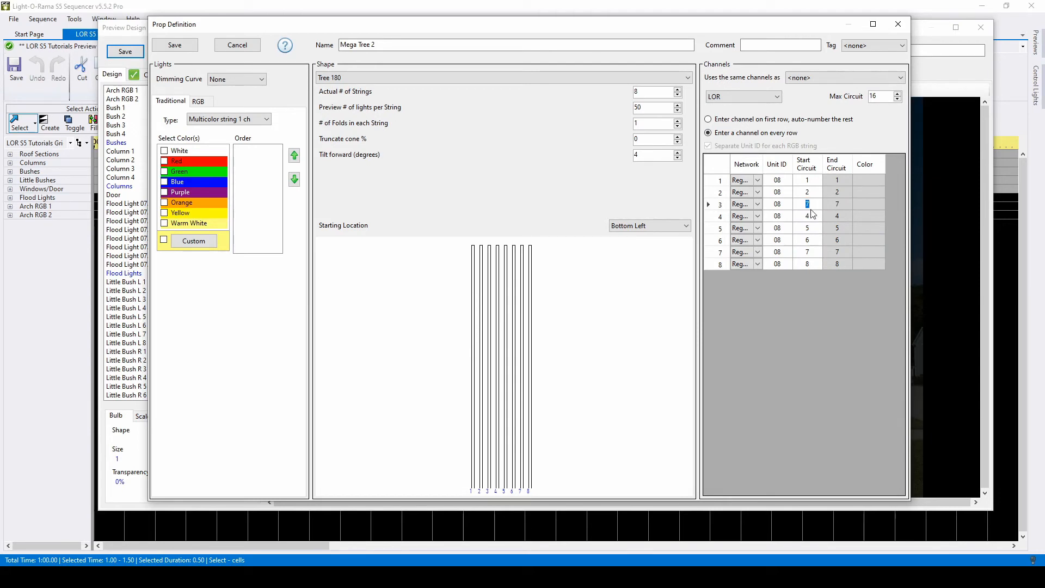
click(807, 216)
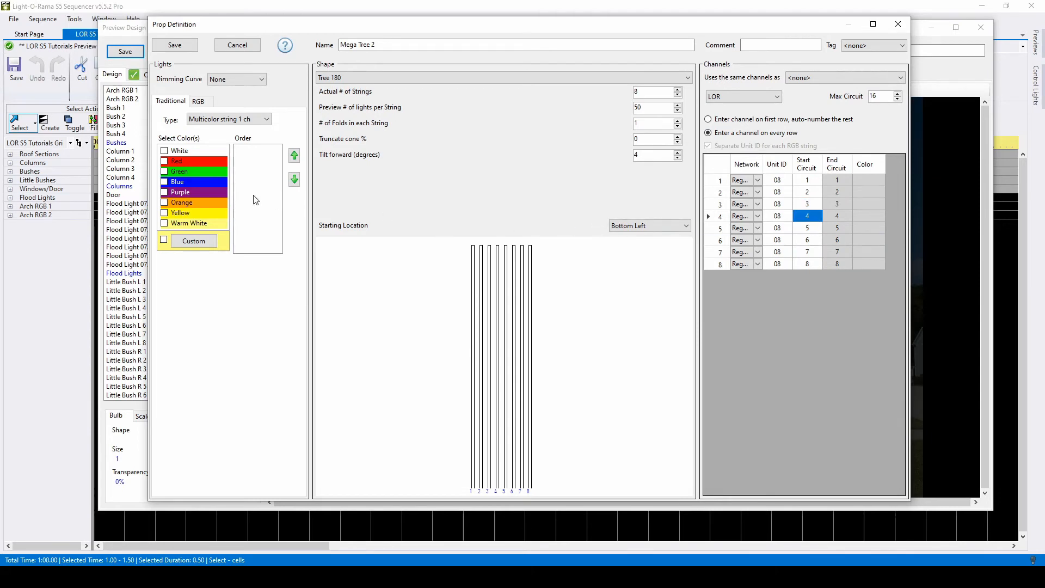
Choose red and green colours with a channel per colour.
click(164, 171)
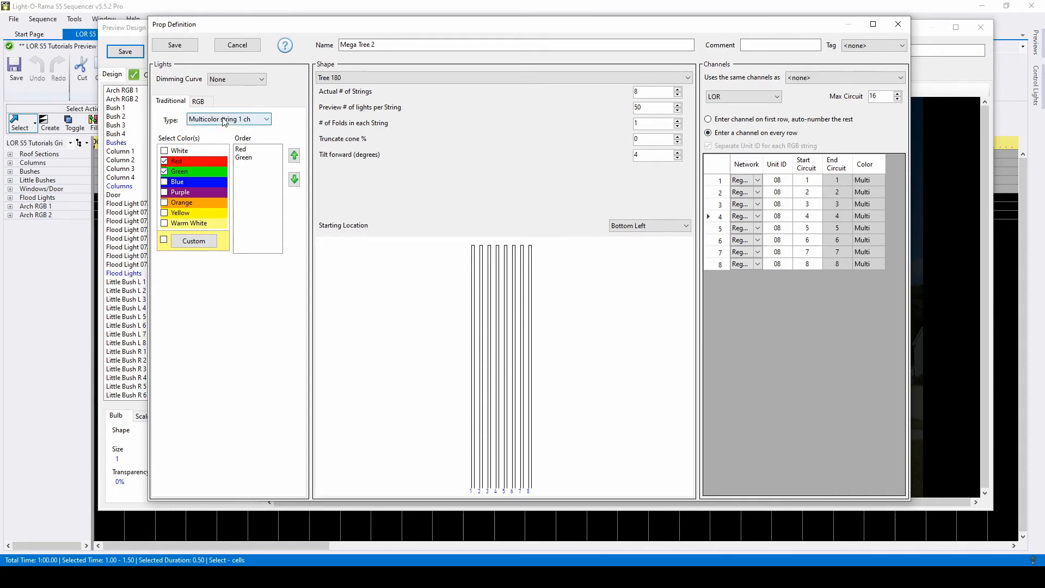
click(228, 118)
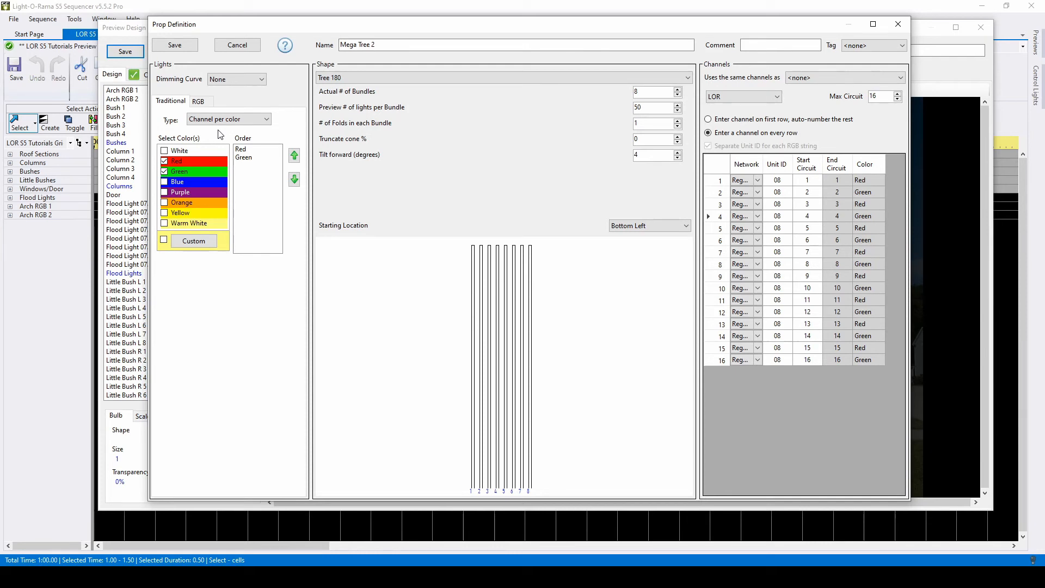
mouse_move(785, 105)
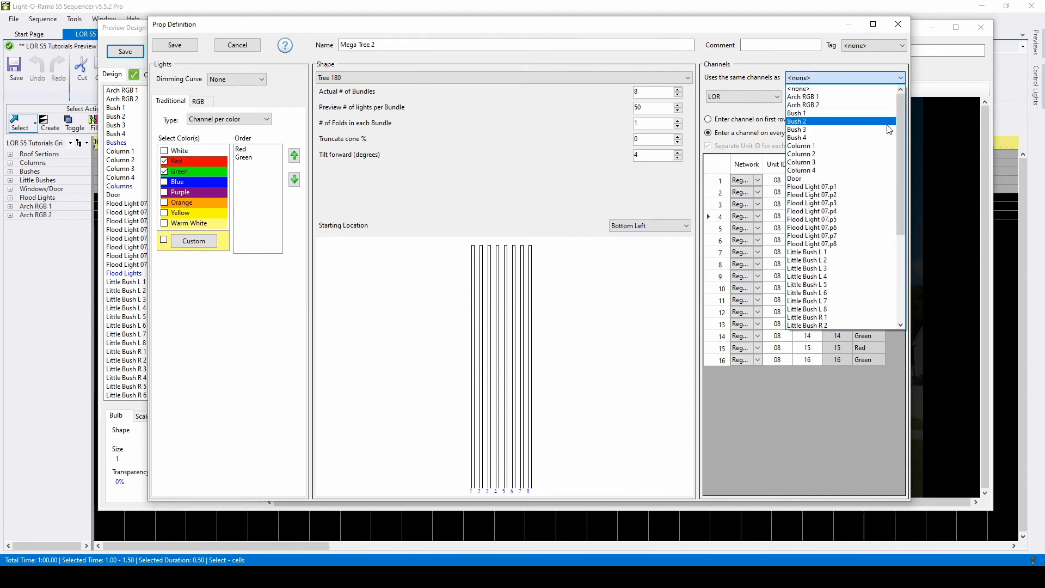
Set 'Uses the same channels as' to Mega Tree 1.
scroll(down, 3)
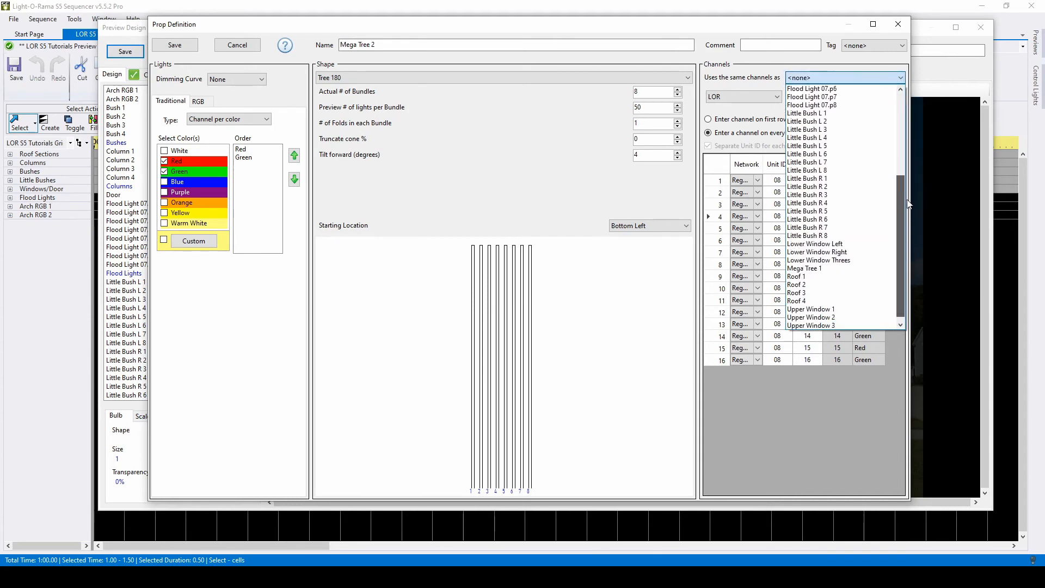
click(803, 267)
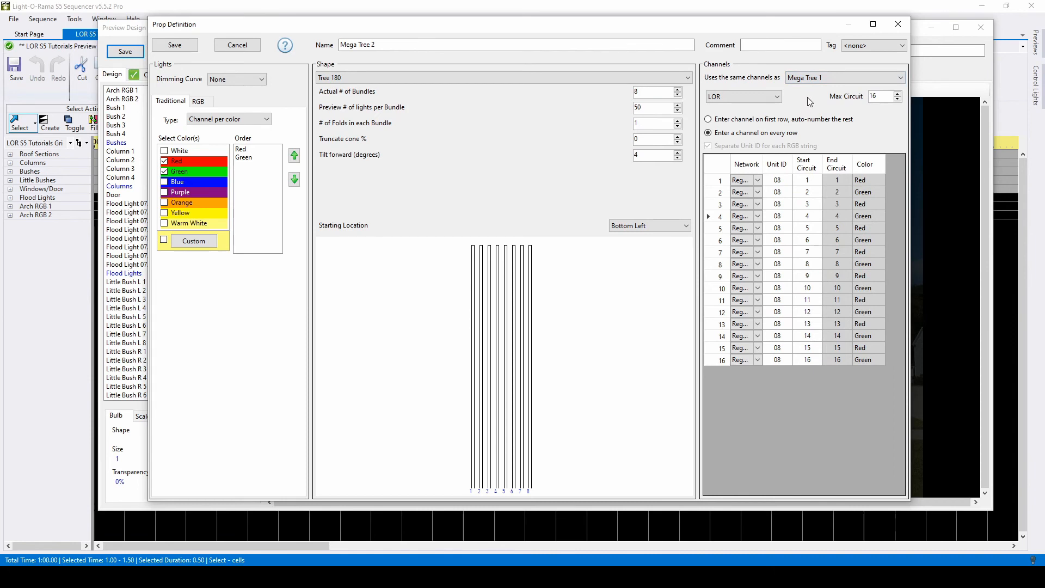
click(842, 78)
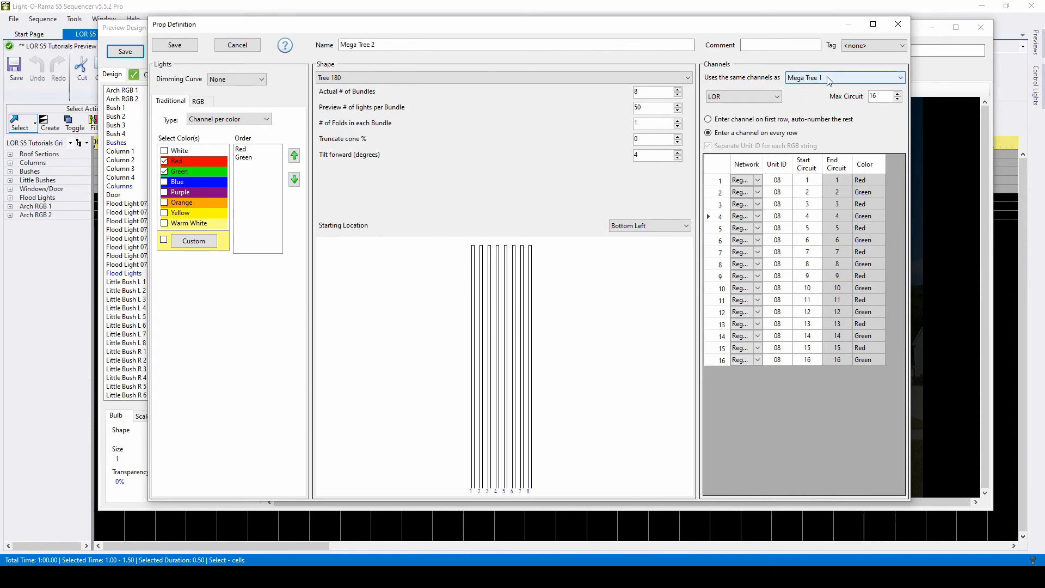
mouse_move(828, 82)
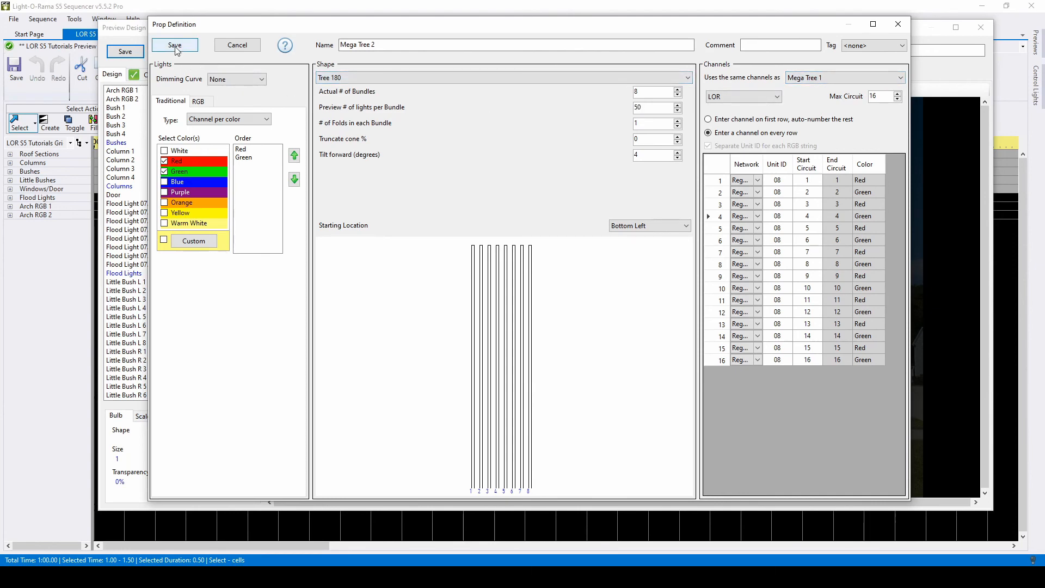
Save the Mega Tree 2 prop and reopen its definition from the prop list.
click(174, 45)
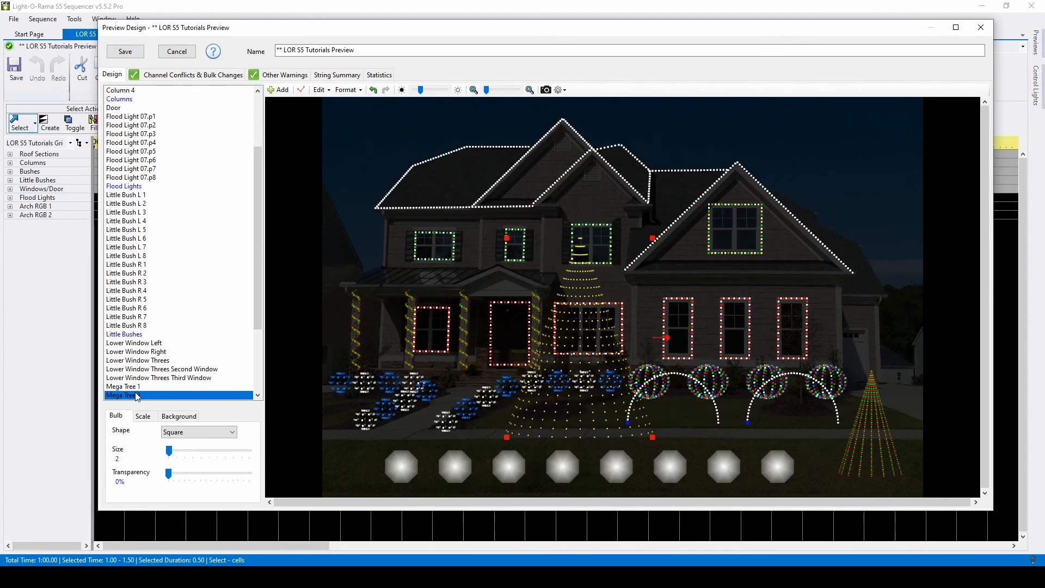
double_click(123, 394)
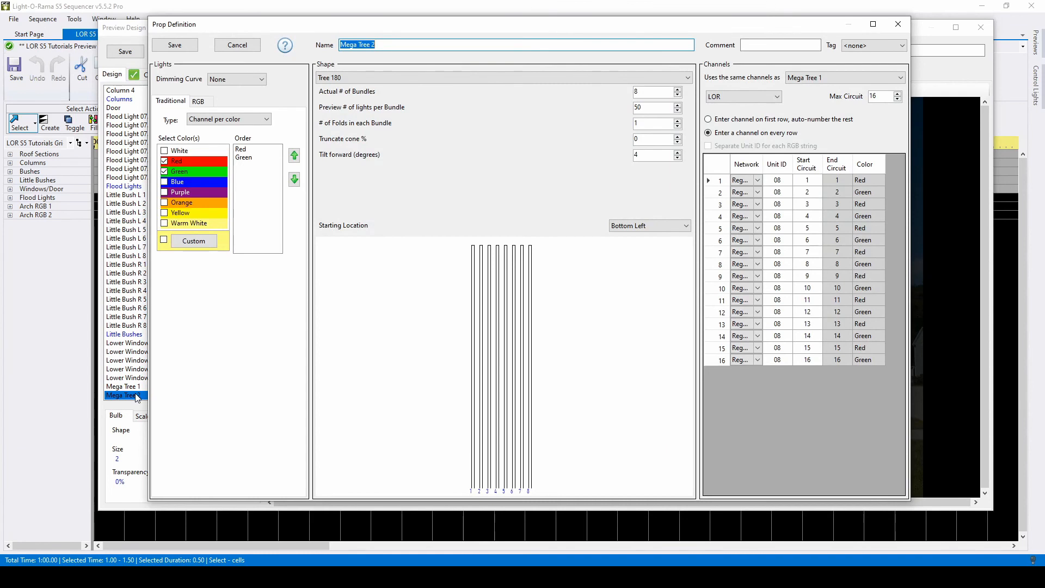